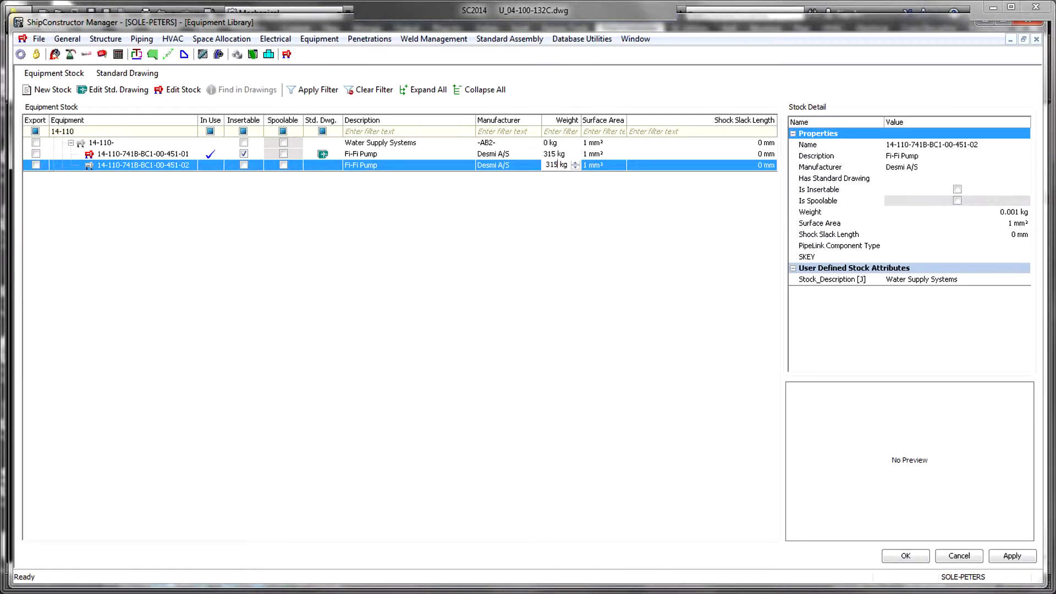
# Edit the Fi-Fi Pump stock and add two flange pipe ends named 80mm and 100mm
pyautogui.click(182, 90)
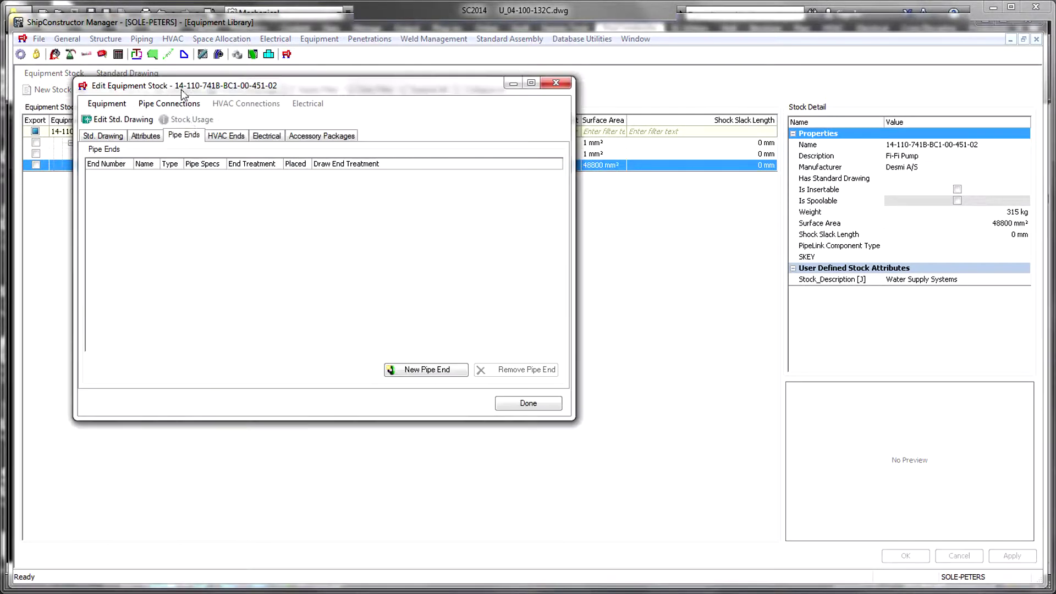
pyautogui.click(425, 370)
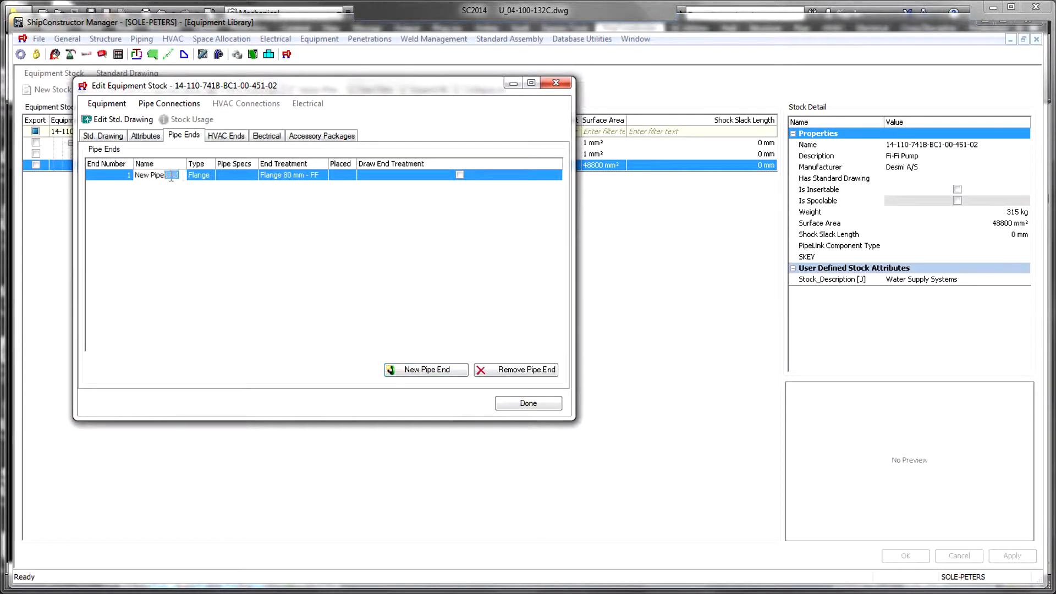
pyautogui.write('80mm')
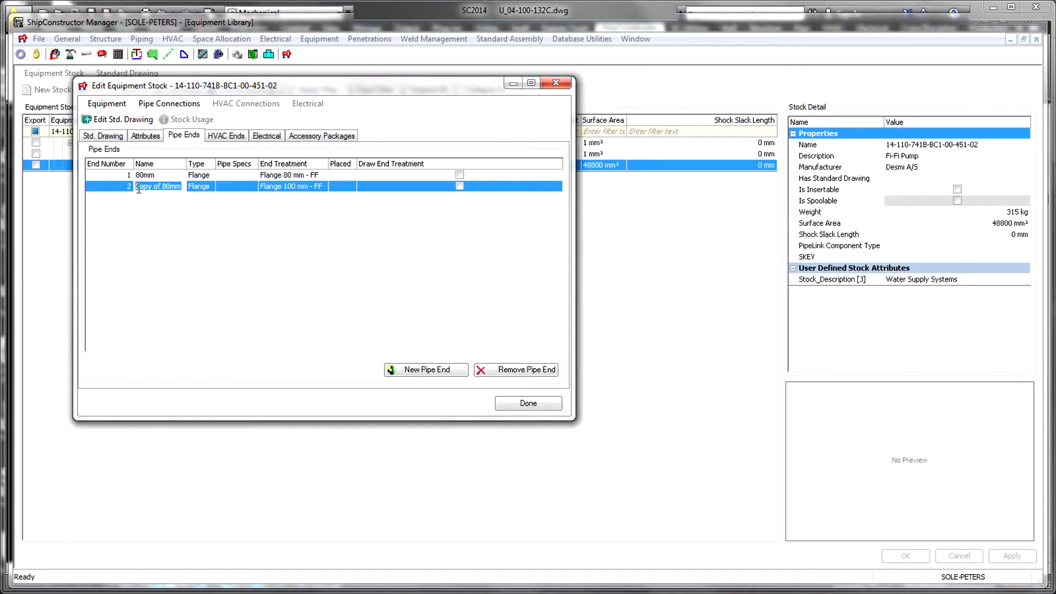
pyautogui.write('100mm')
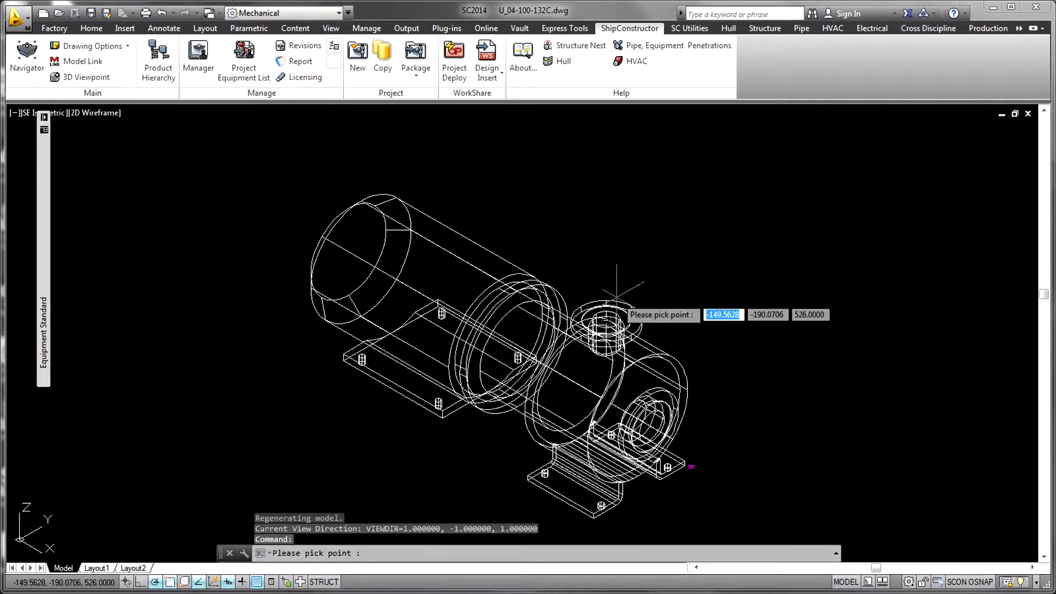
# Place the 80mm and 100mm pipe ends on the pump model and close its standard drawing
pyautogui.click(616, 289)
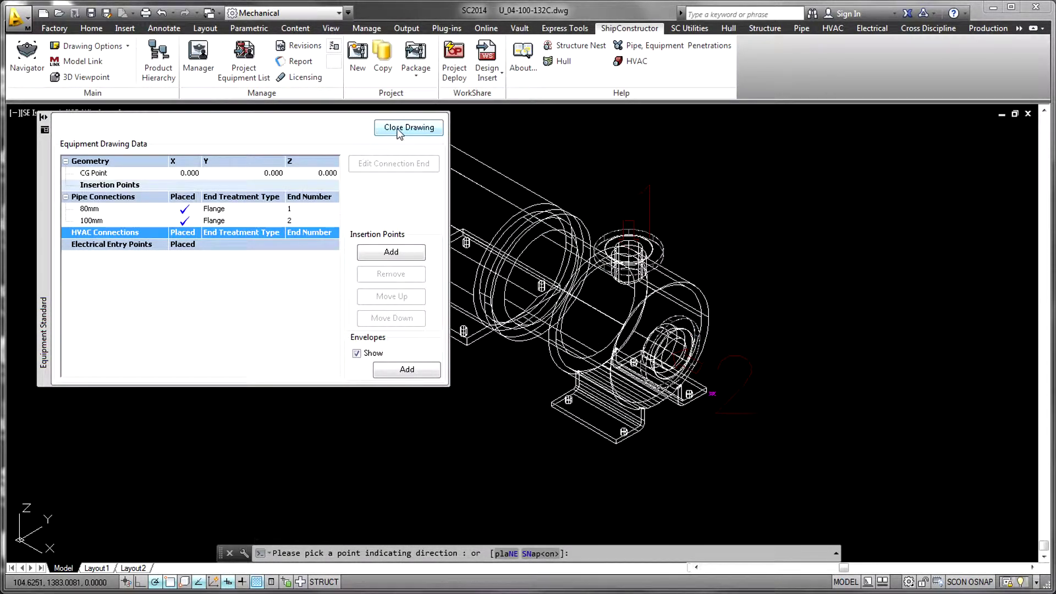
pyautogui.click(409, 128)
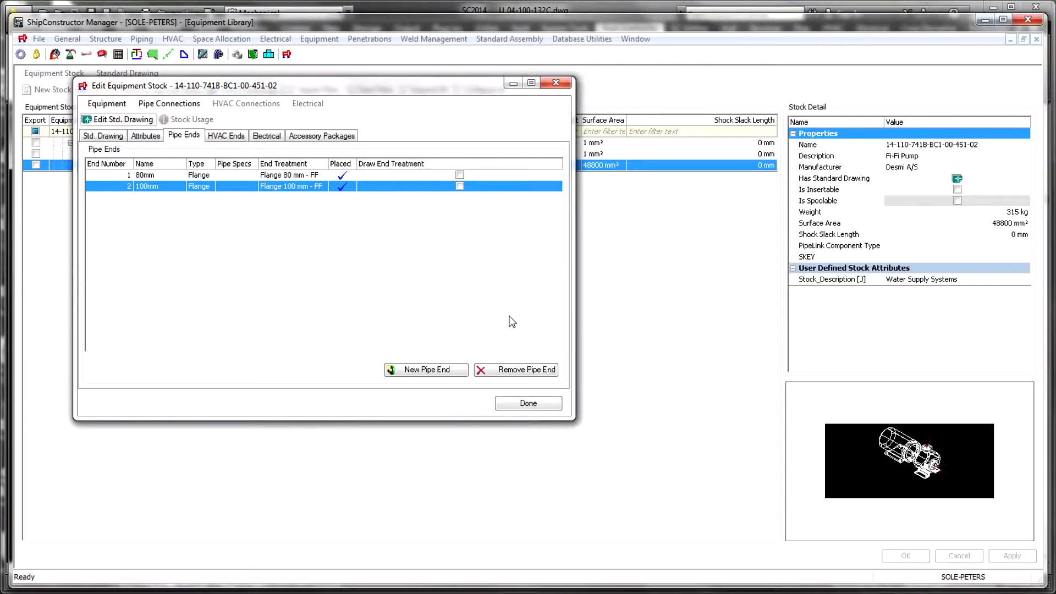
# Finish the Fi-Fi Pump stock edit and commit the Equipment Library changes
pyautogui.click(528, 402)
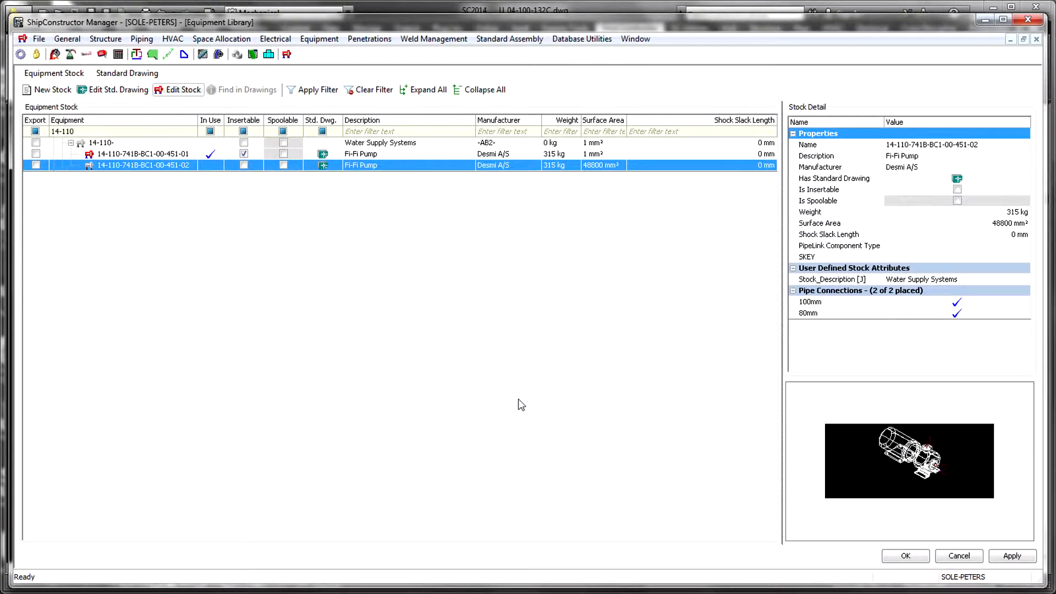
pyautogui.click(244, 165)
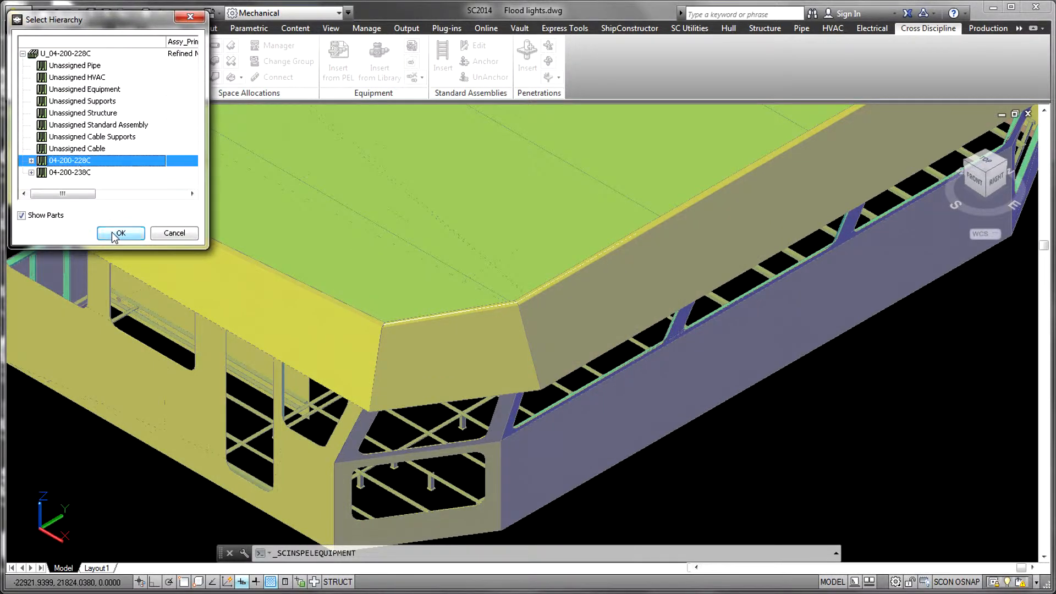
# Insert a 19-400 class equipment stock into the deck model under assembly 04-200-228C
pyautogui.click(121, 234)
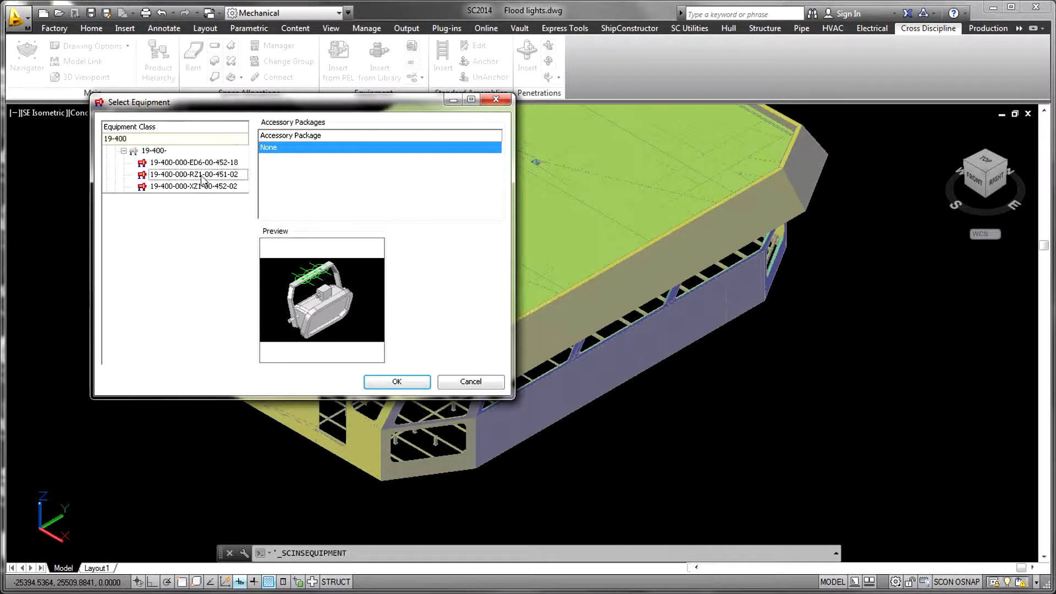
pyautogui.click(396, 382)
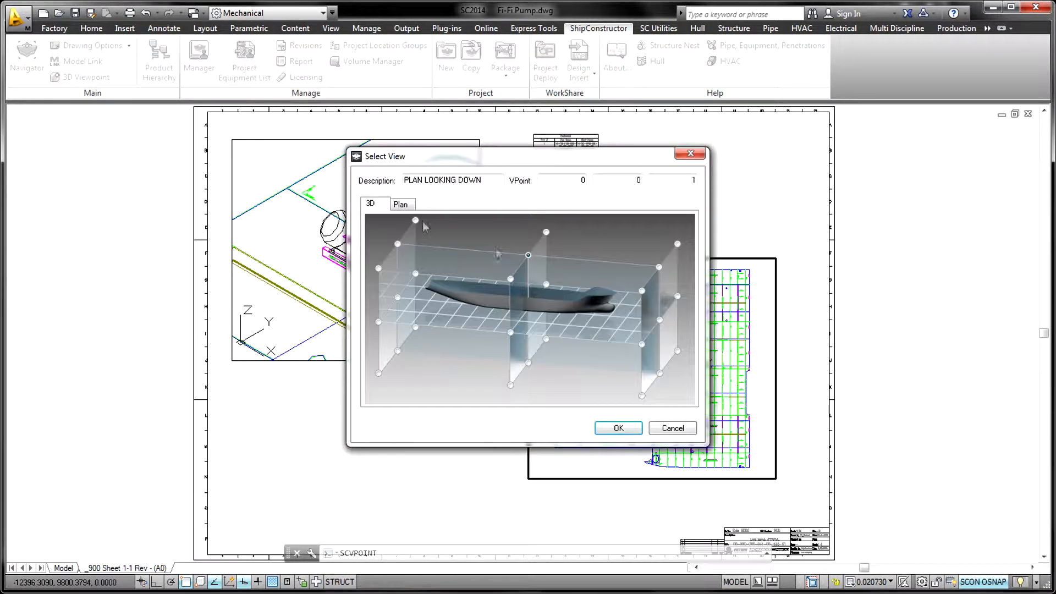
# Set the sheet's right-hand viewport to the chosen ship viewpoint via SCVPOINT
pyautogui.click(618, 428)
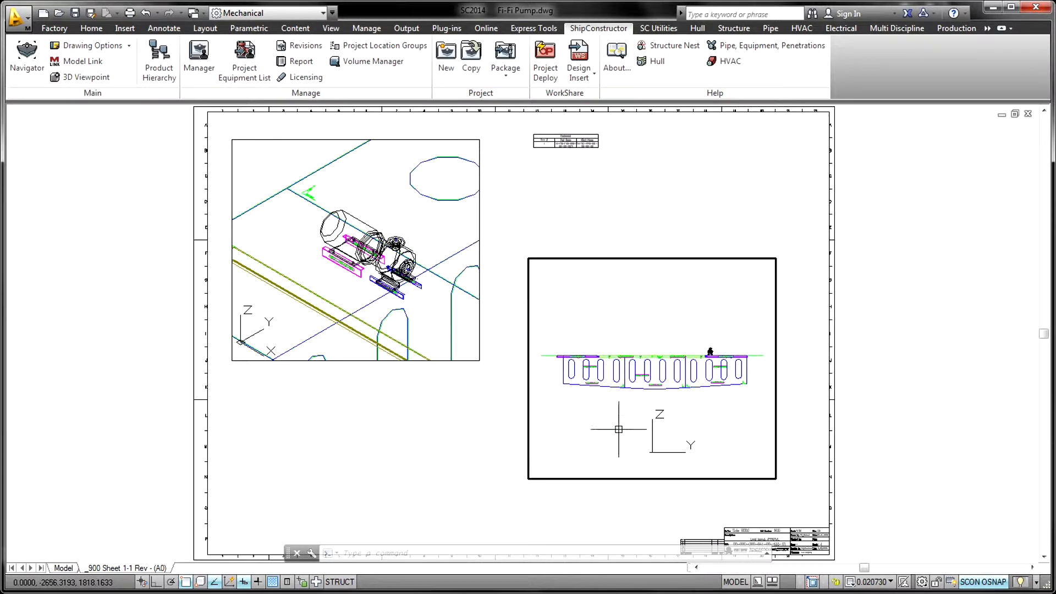